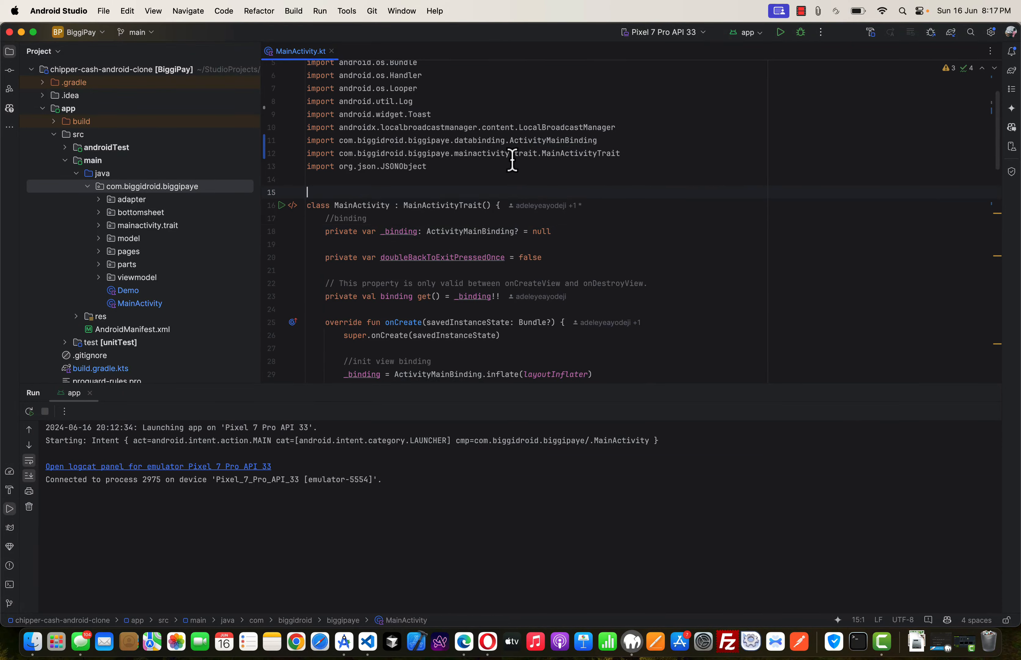
Select the com.biggidroid.biggipaye package and begin a Refactor > Rename to biggipay
left_click(151, 186)
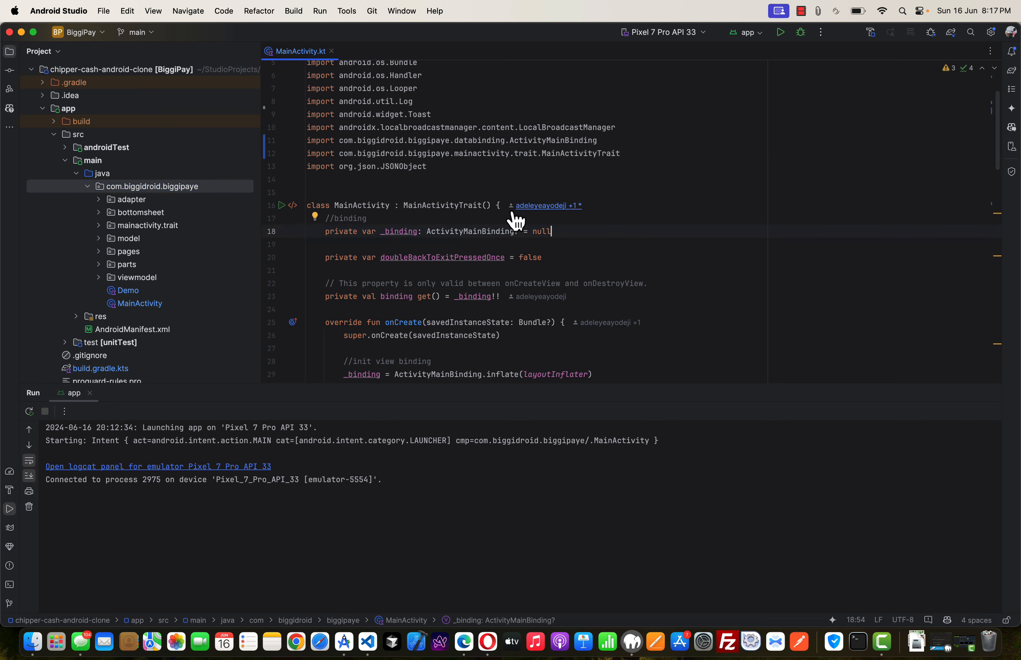
mouse_move(485, 234)
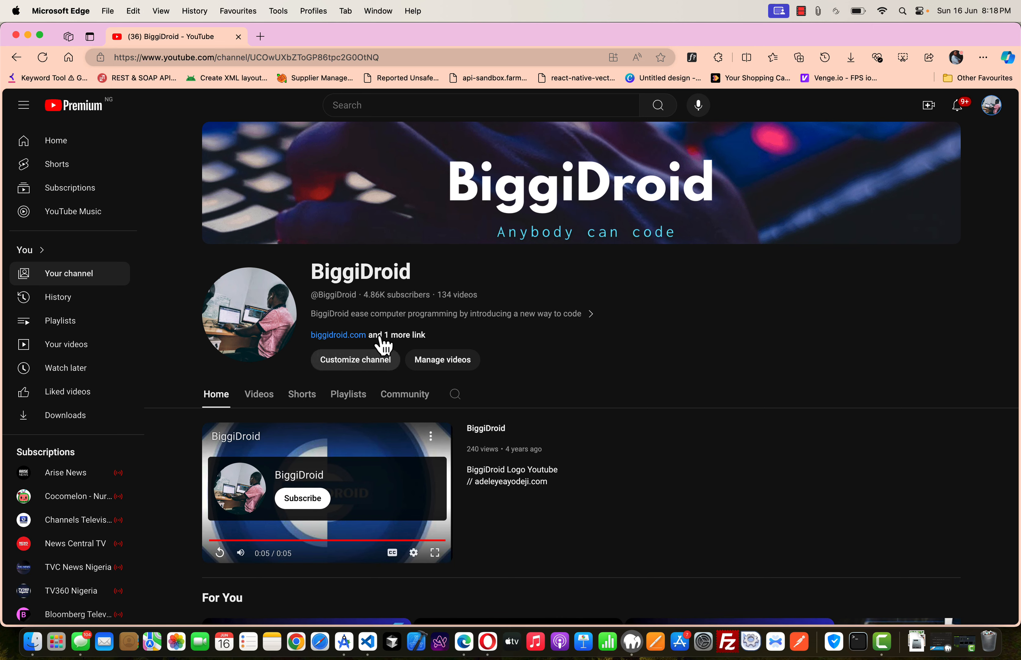
scroll("down", 3)
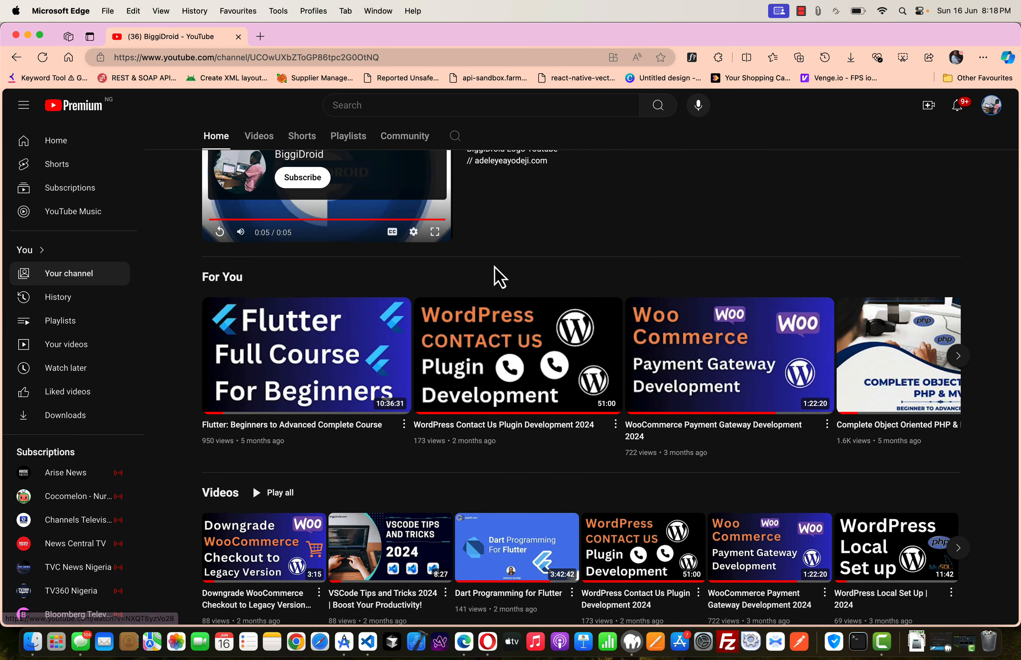
mouse_move(478, 485)
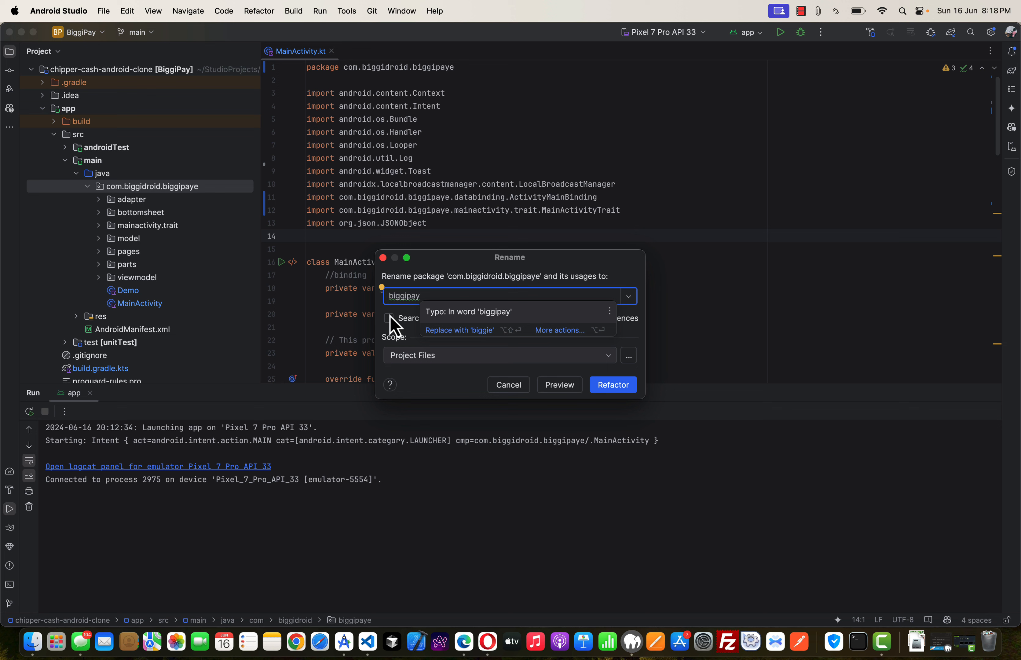
Include comments, strings and text occurrences, set scope to All Places, and preview the rename
left_click(389, 319)
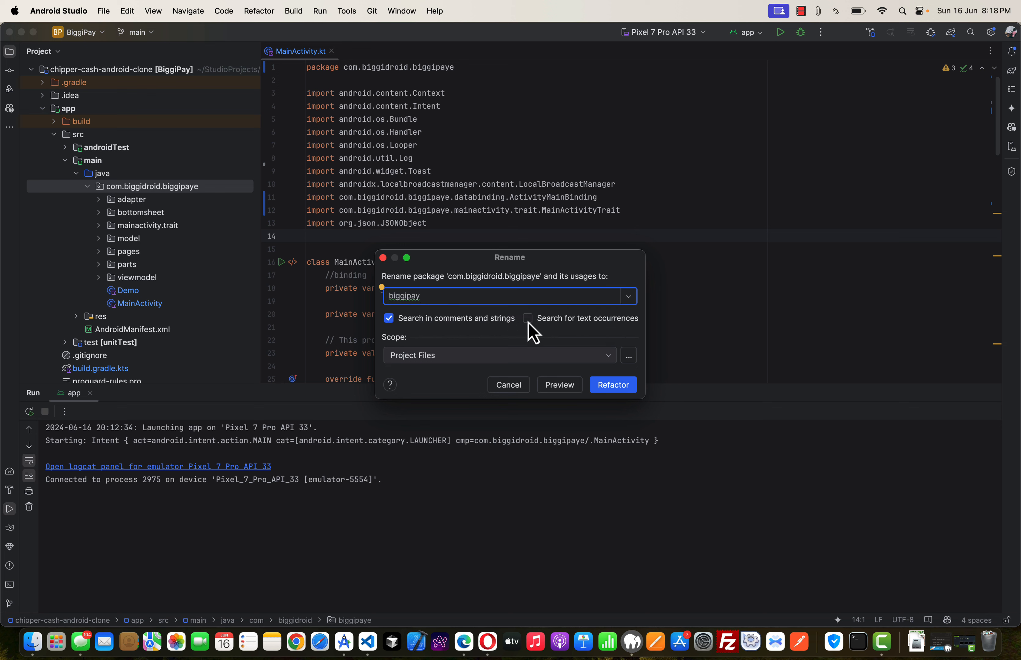
left_click(529, 319)
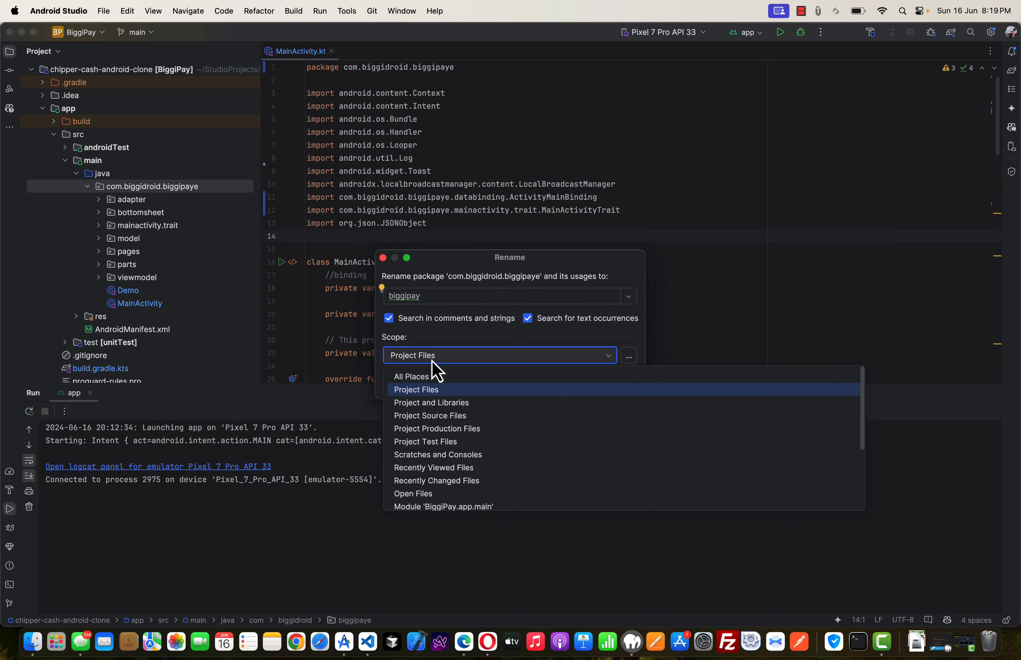
mouse_move(411, 377)
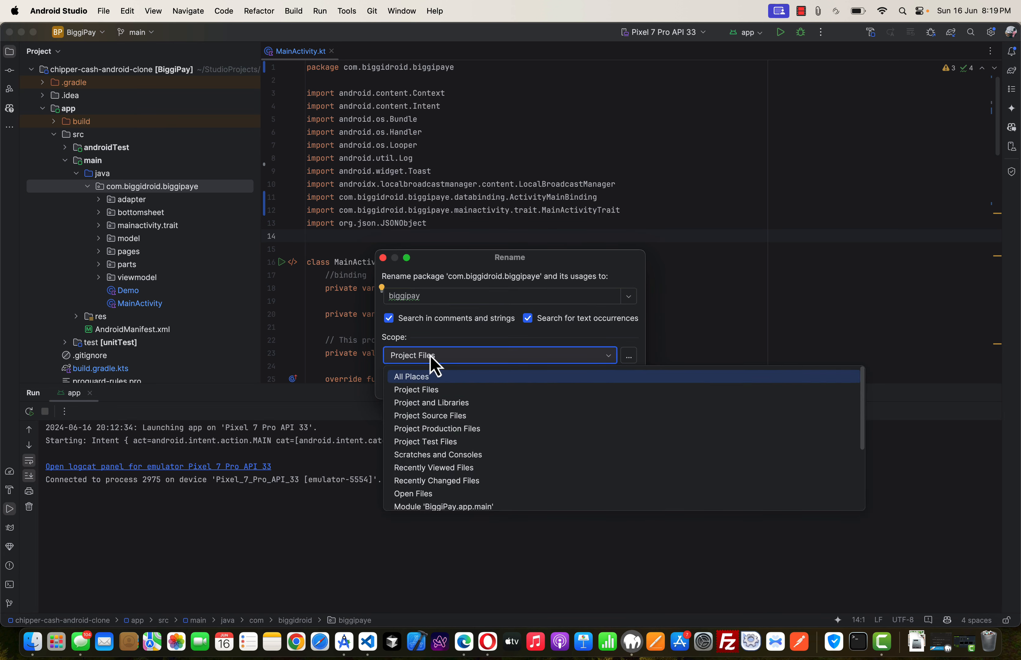
left_click(412, 376)
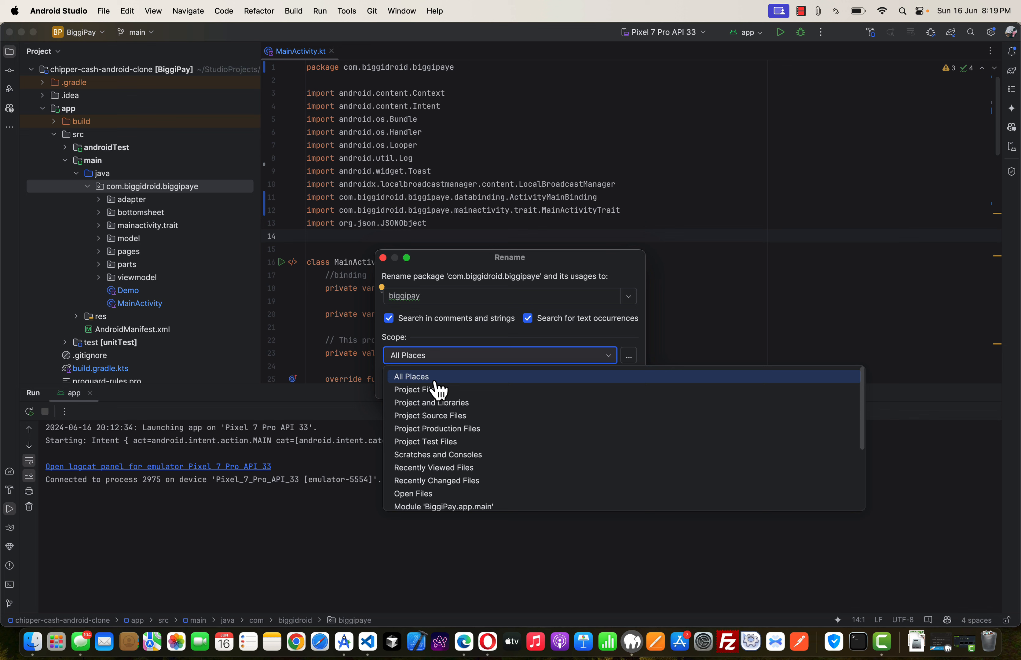
left_click(411, 376)
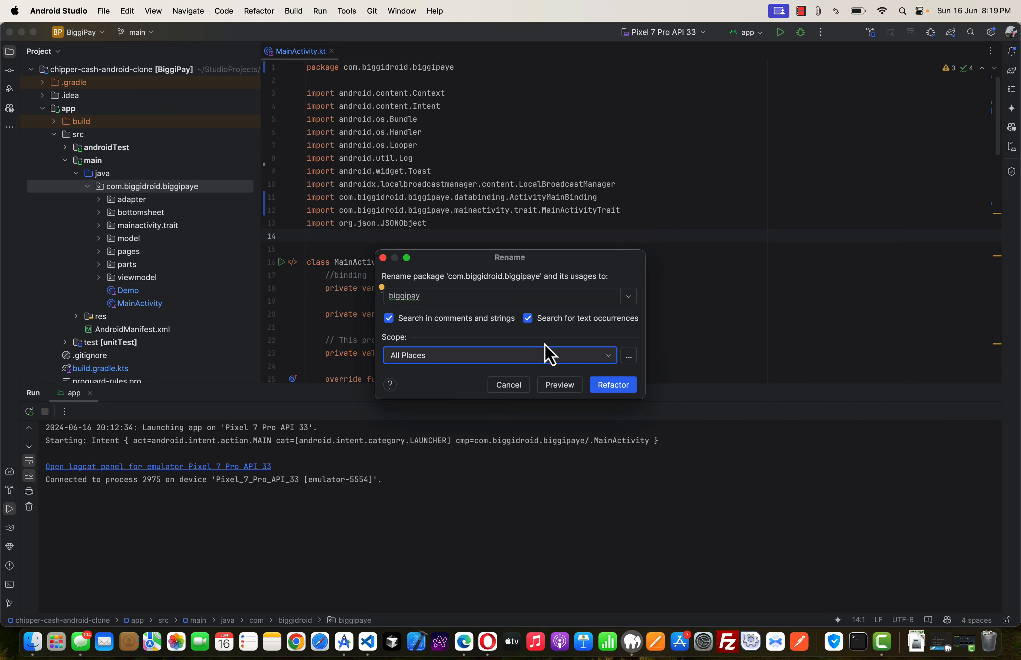
left_click(559, 385)
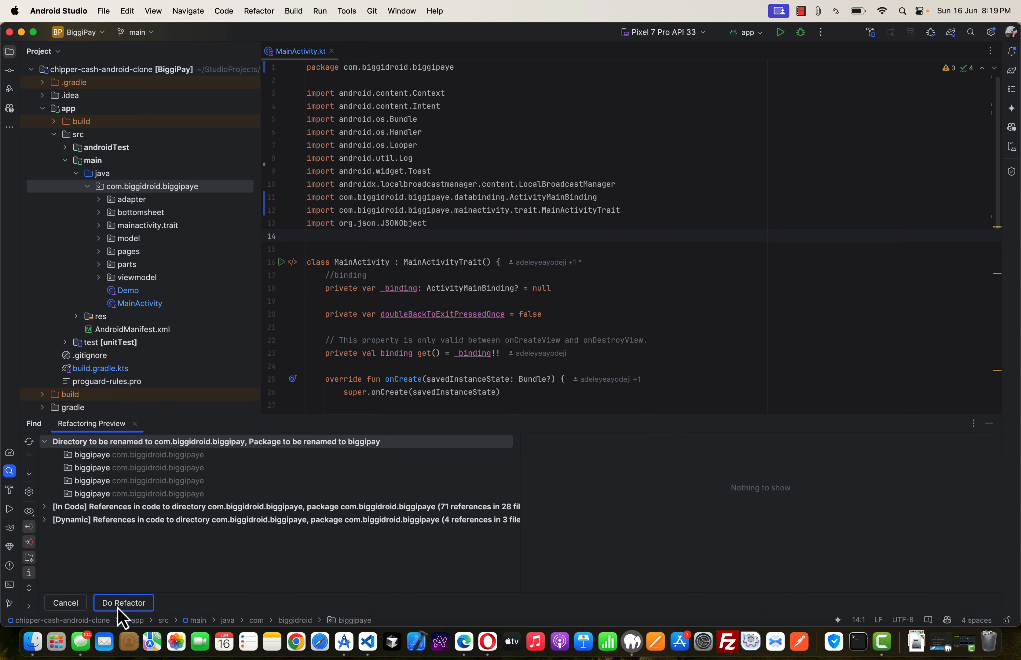
Apply the refactor so the package becomes com.biggidroid.biggipay across the code
left_click(123, 603)
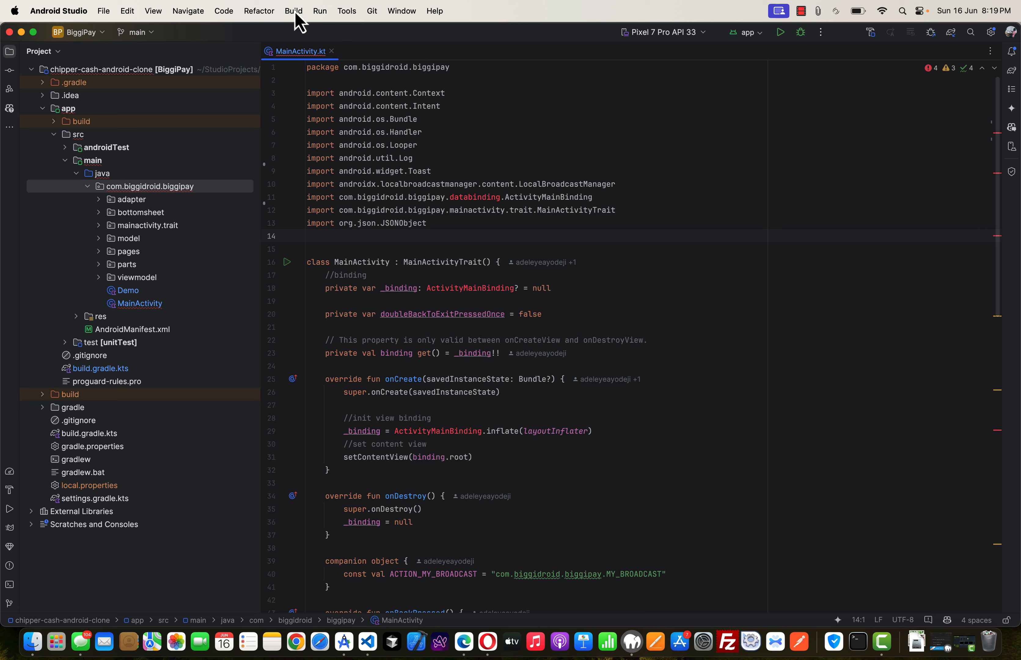
Clean the project via the Build menu to remove the app module's old build output
left_click(294, 10)
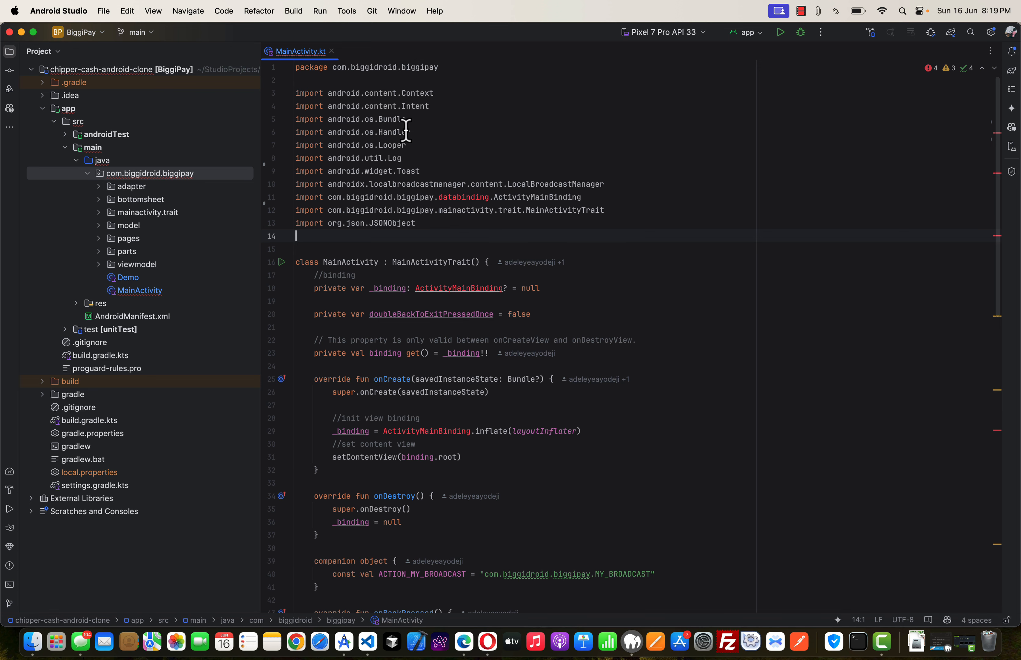
left_click(293, 11)
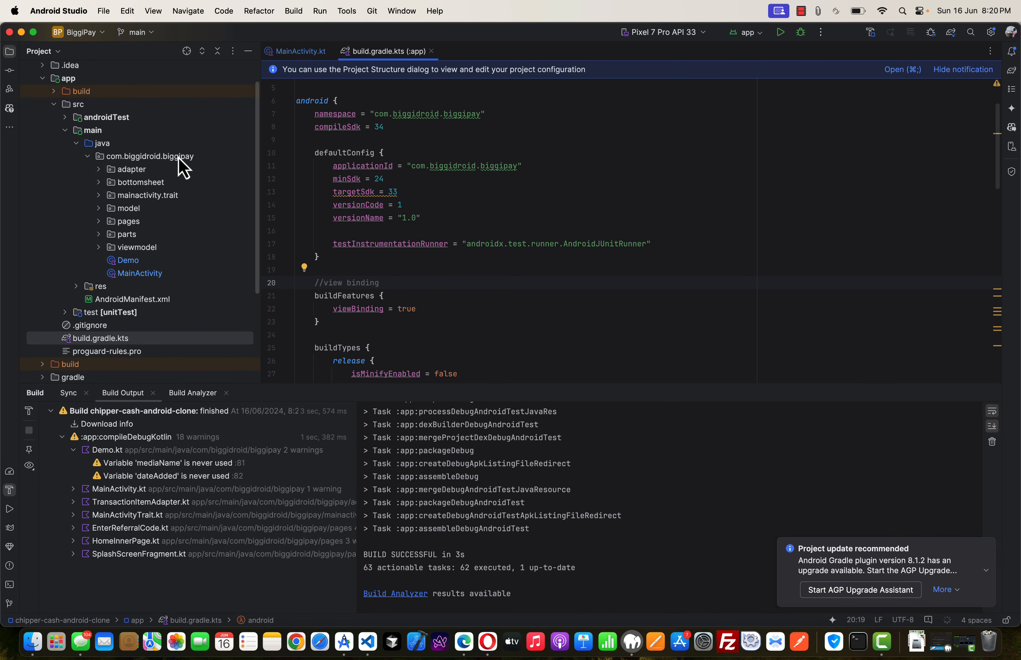
Rebuild the project and confirm build.gradle.kts uses com.biggidroid.biggipay
left_click(299, 51)
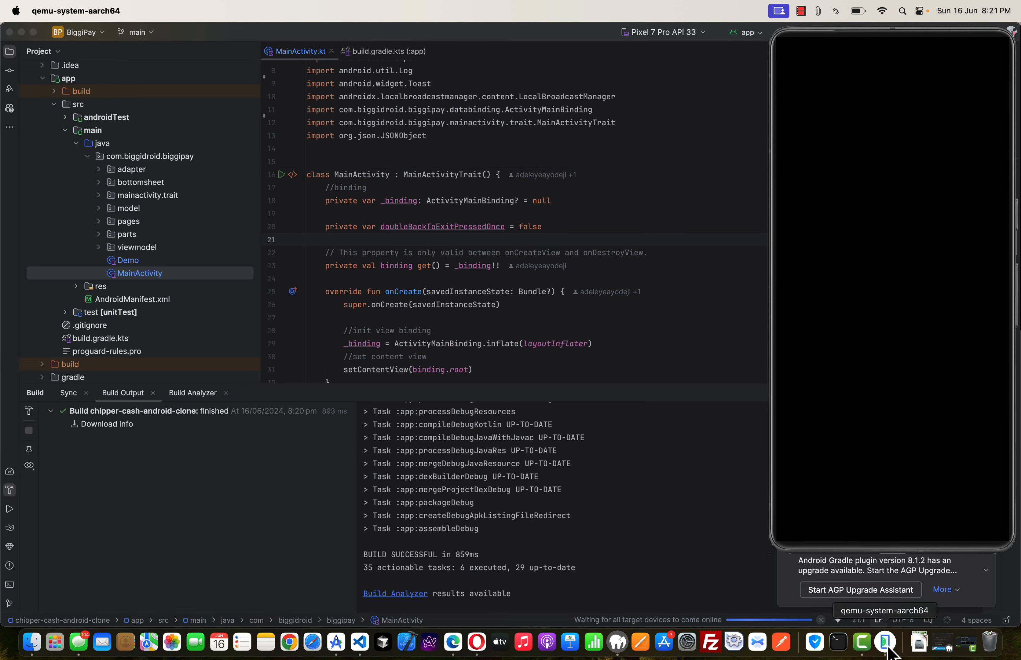
mouse_move(819, 241)
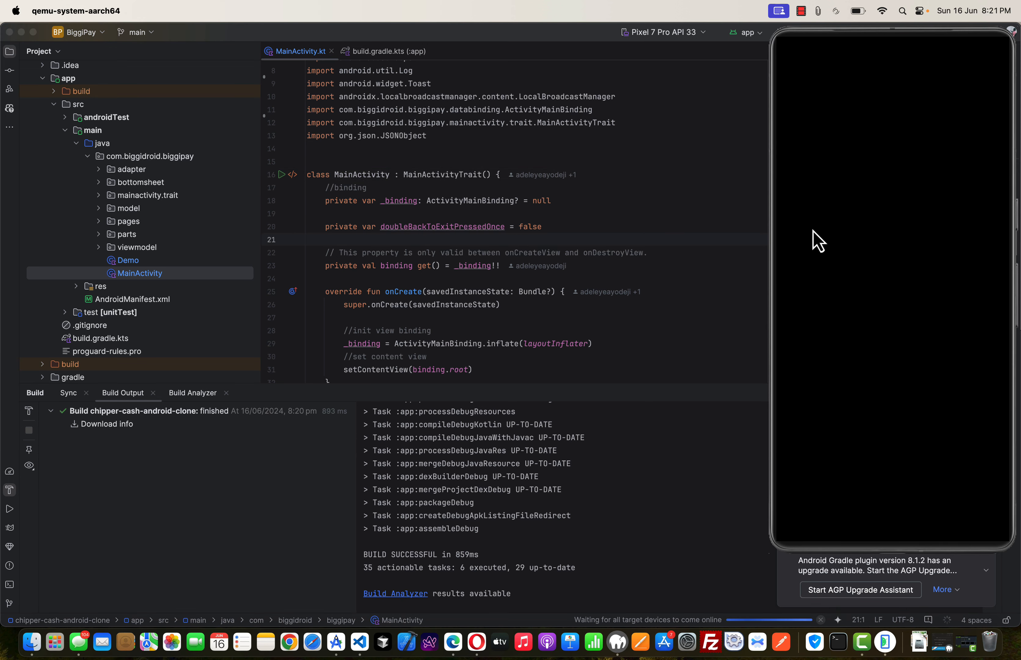
mouse_move(645, 222)
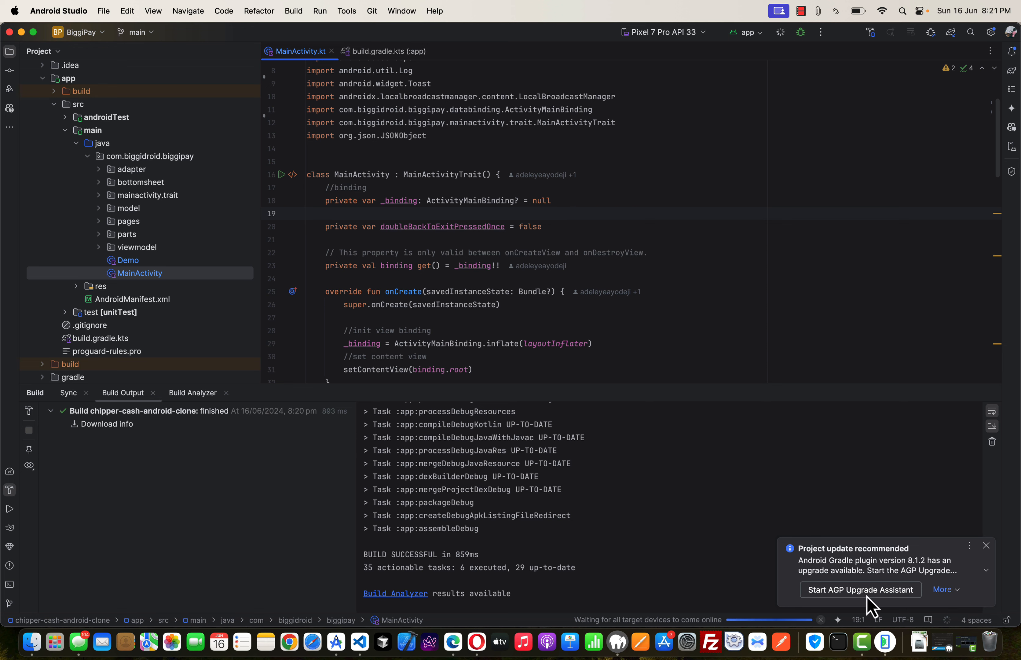
mouse_move(887, 643)
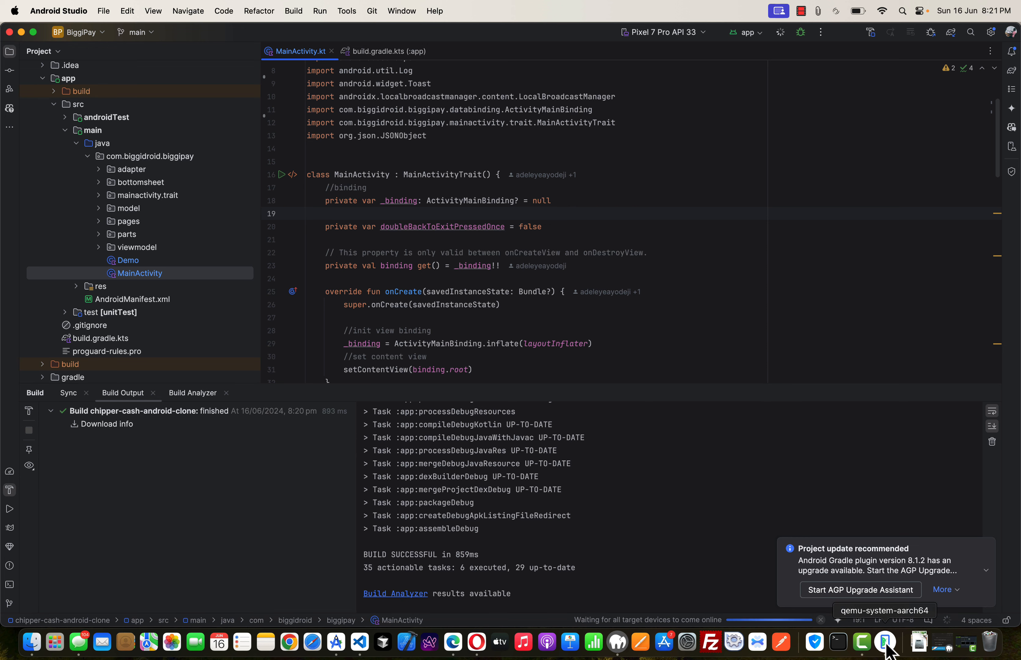
Bring up the Pixel 7 Pro emulator and let the renamed app launch to its Stocks Investing screen
left_click(885, 643)
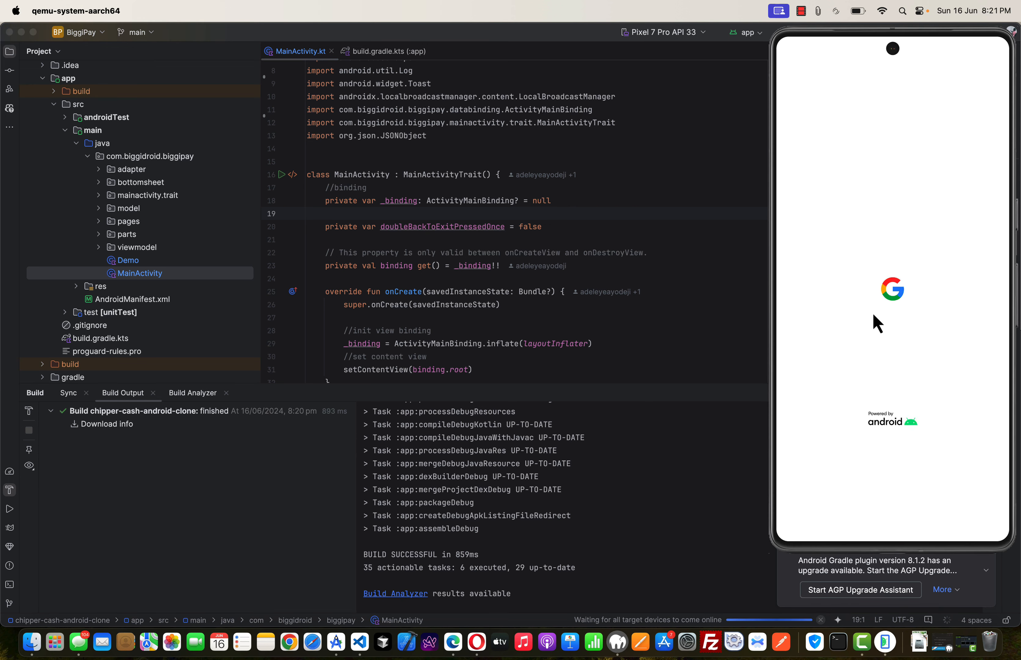
mouse_move(883, 314)
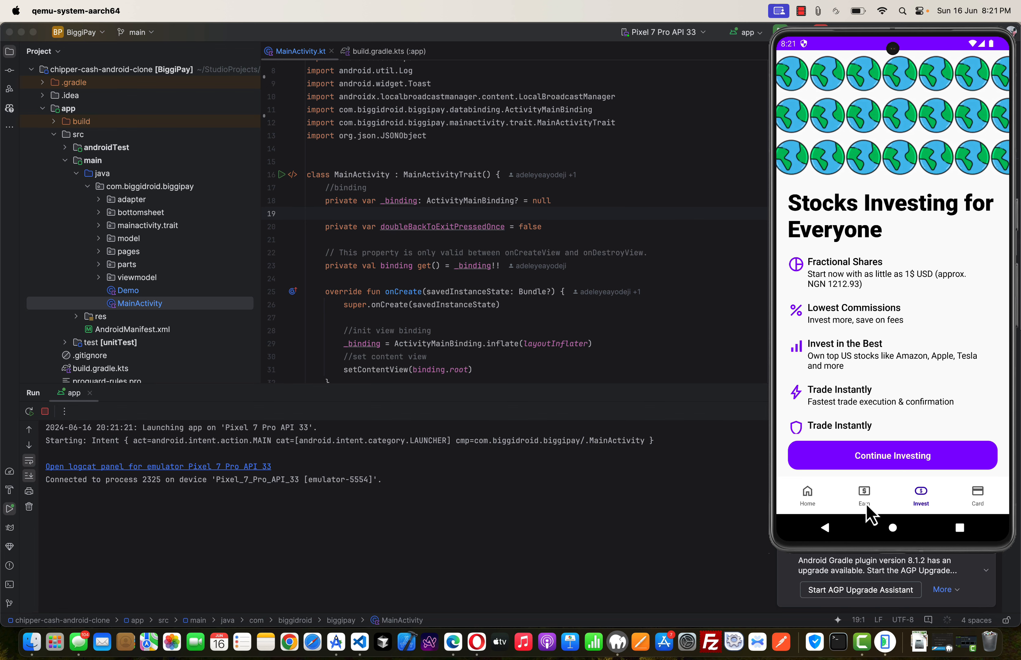
left_click(808, 495)
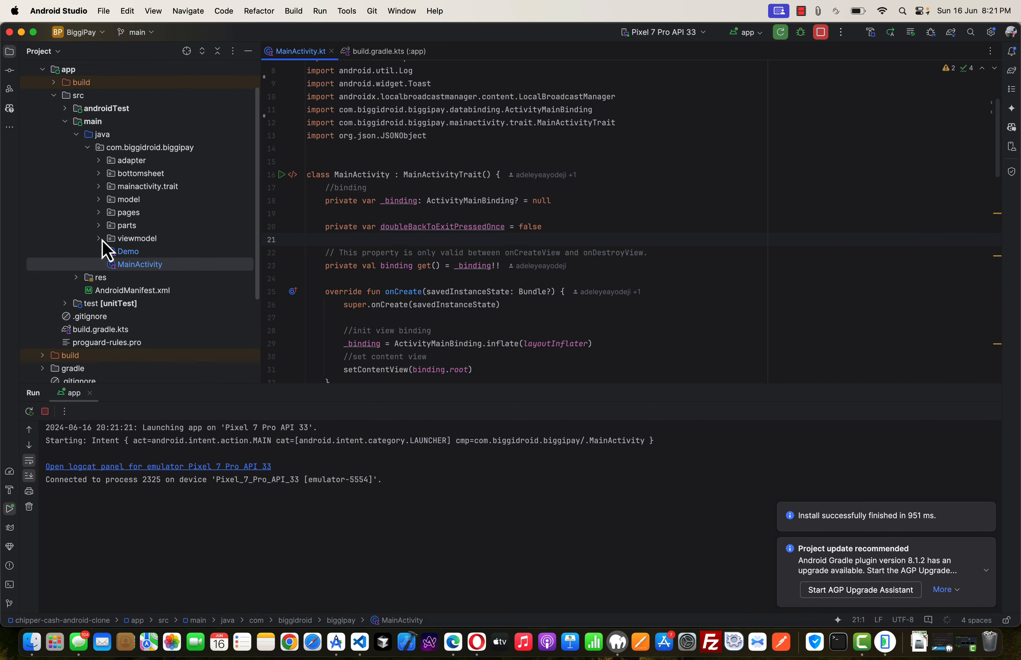
Expand res > layout and open bottom_navigation_view.xml in the editor
scroll("down", 3)
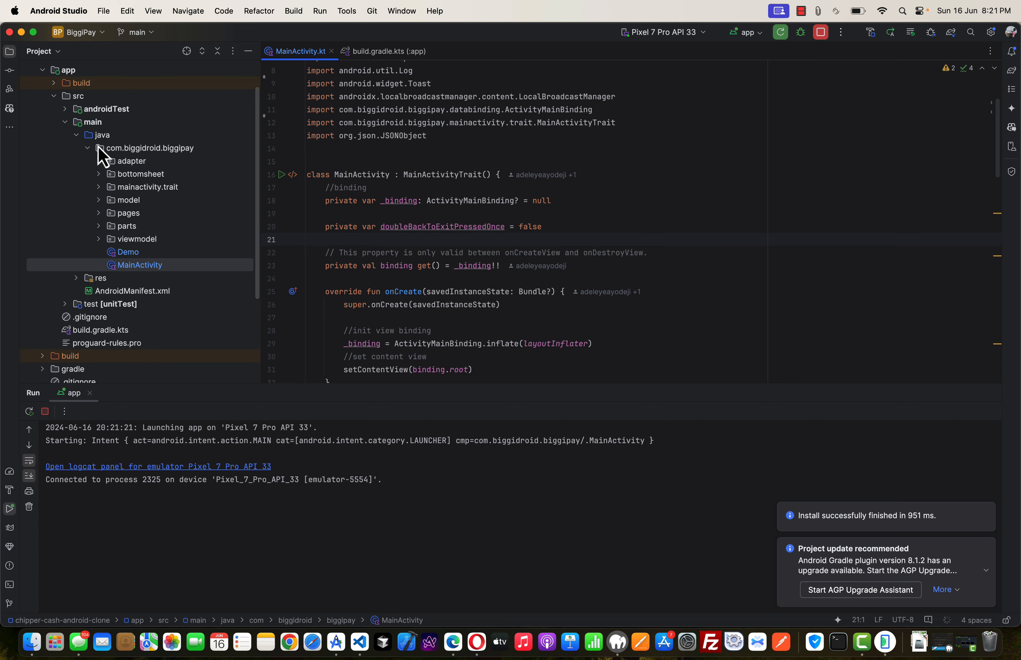
scroll("down", 3)
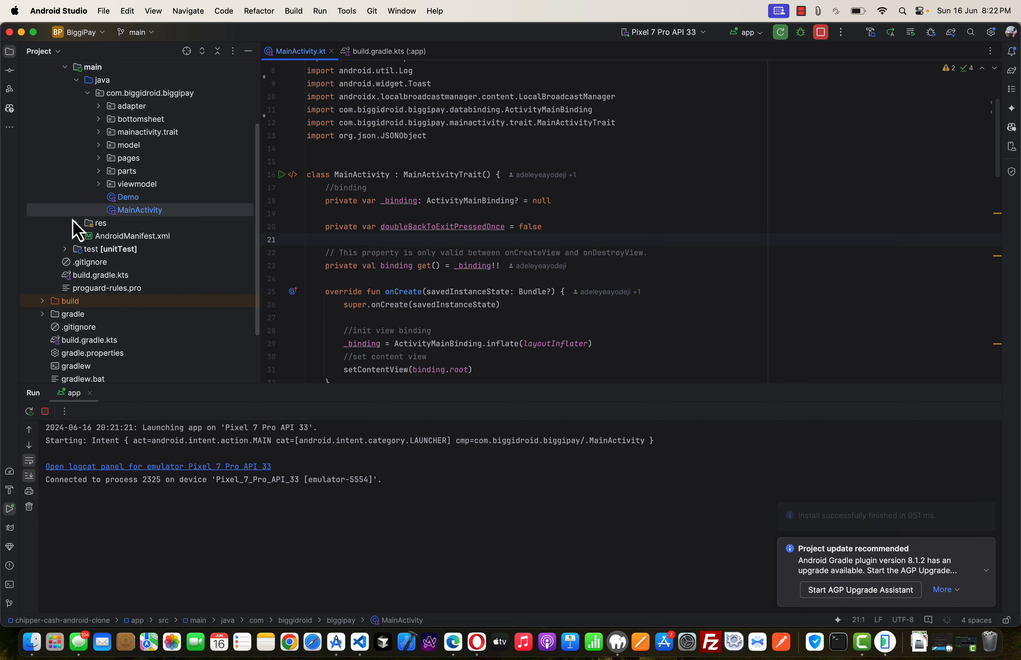
left_click(101, 223)
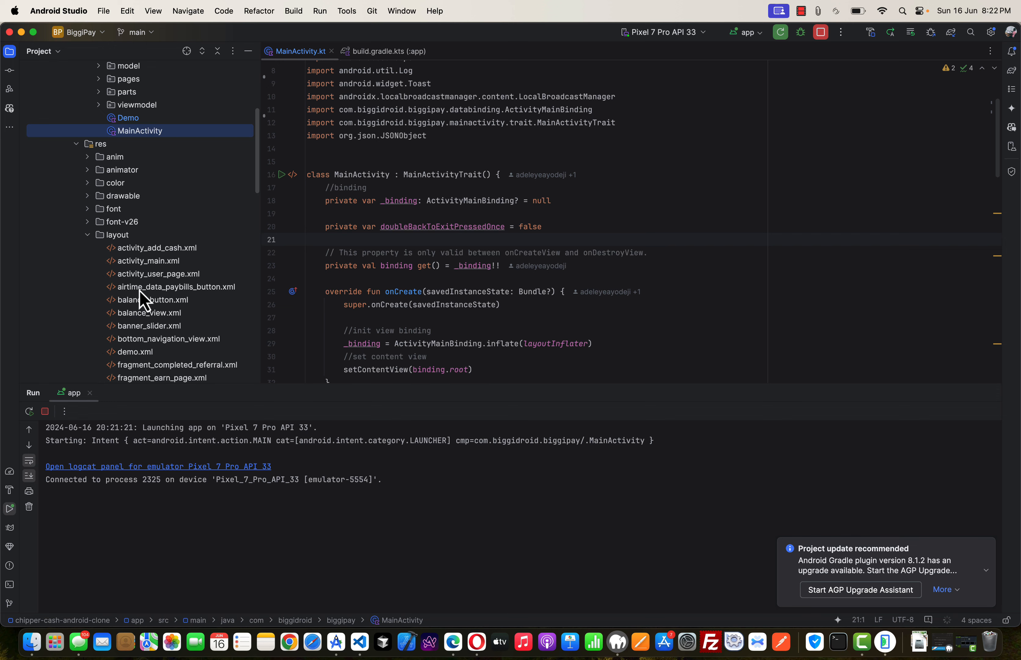
left_click(136, 248)
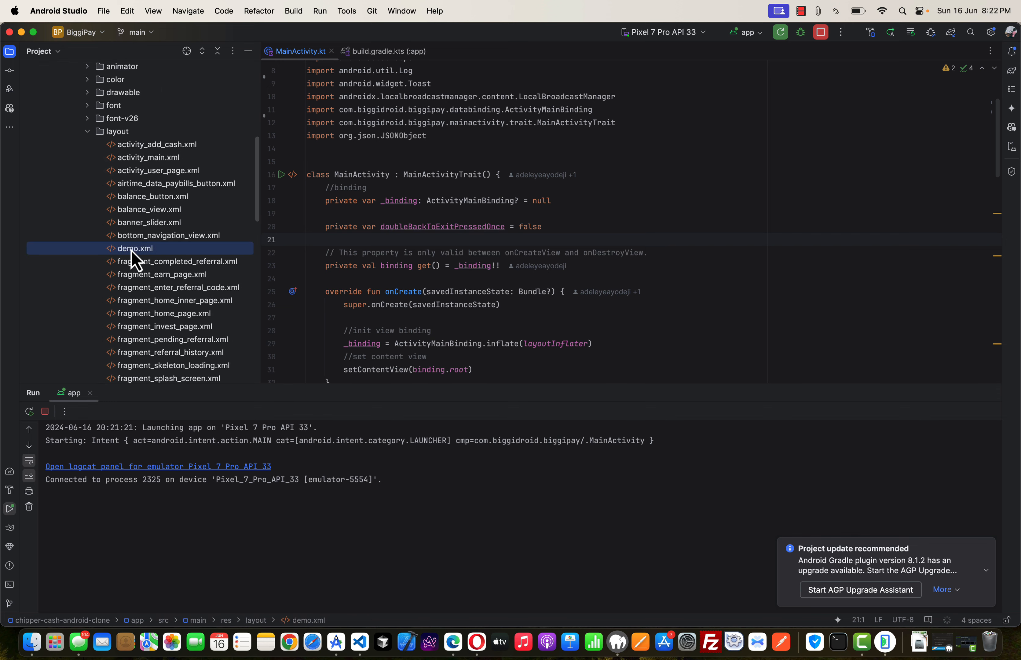
double_click(167, 235)
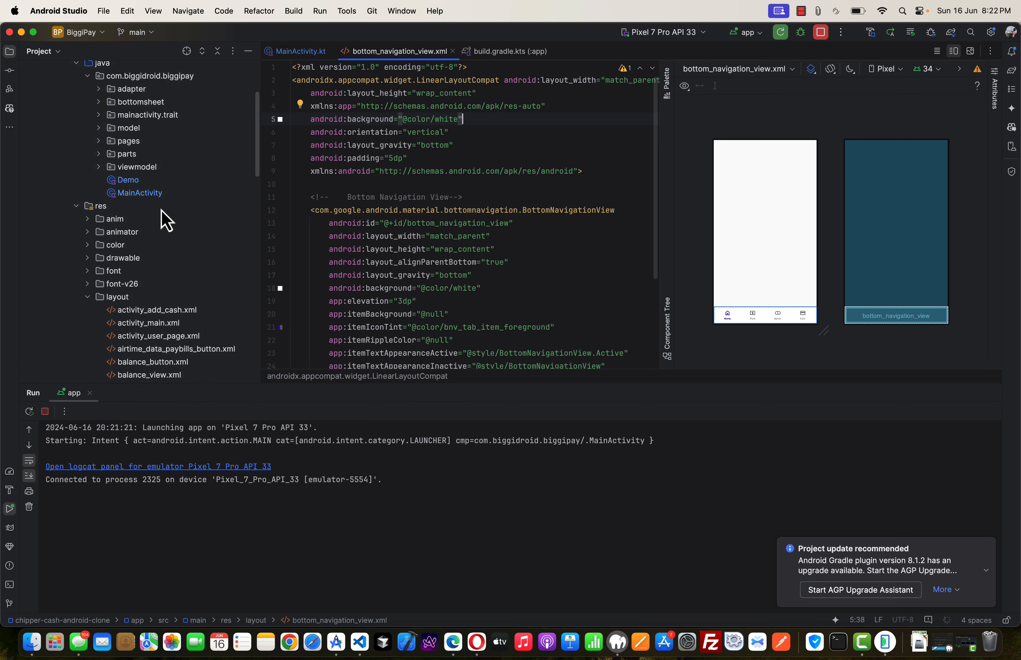
scroll("down", 3)
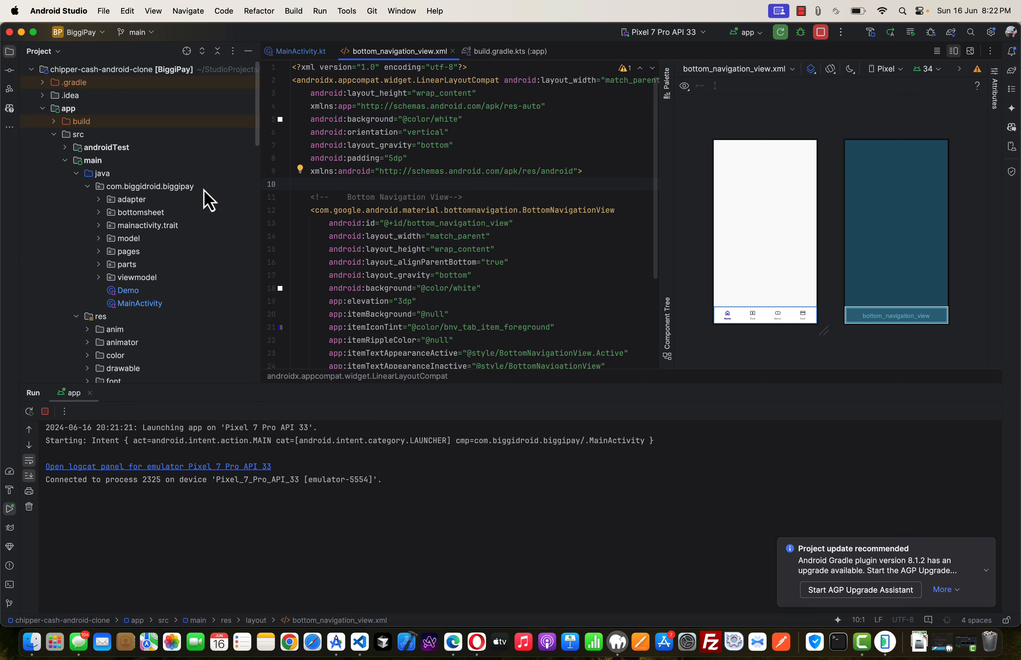
Select the com.biggidroid.biggipay package, then switch to Microsoft Edge for the BiggiDroid YouTube channel
left_click(149, 187)
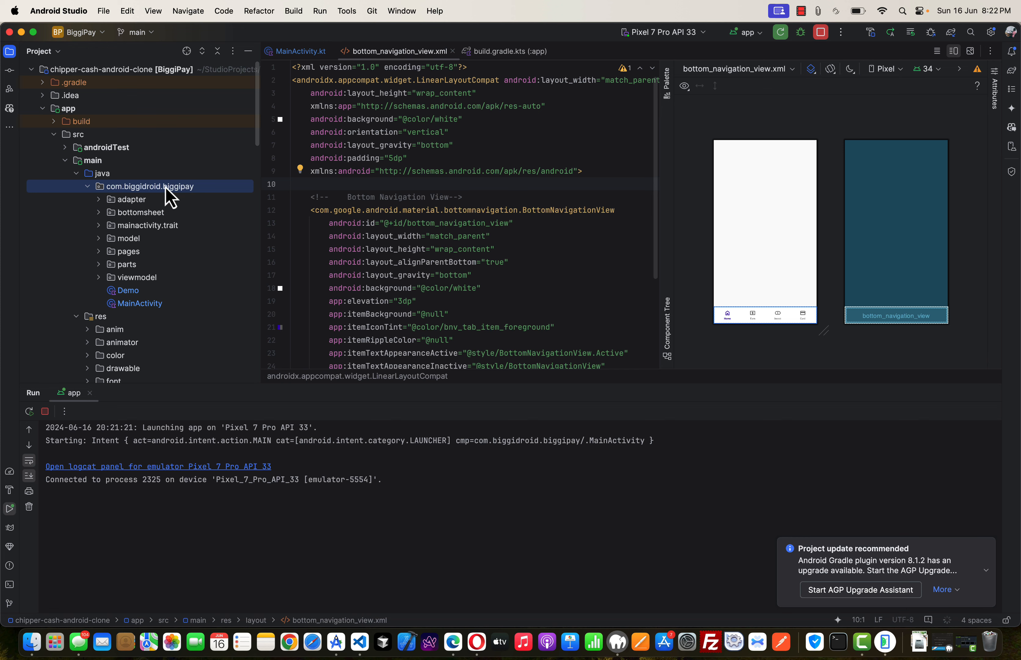
mouse_move(453, 644)
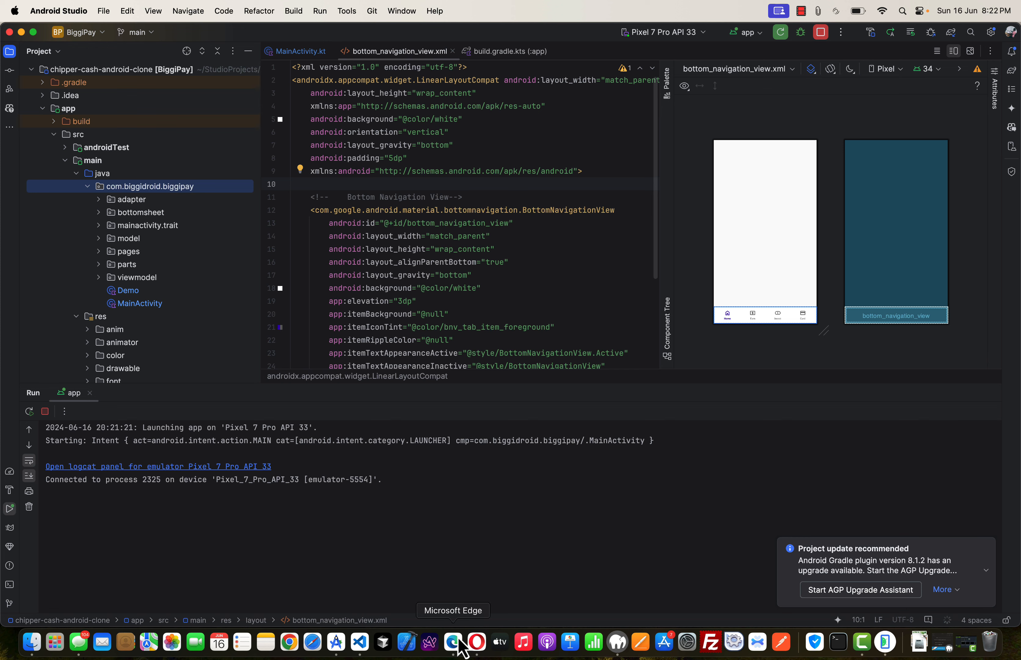
left_click(453, 642)
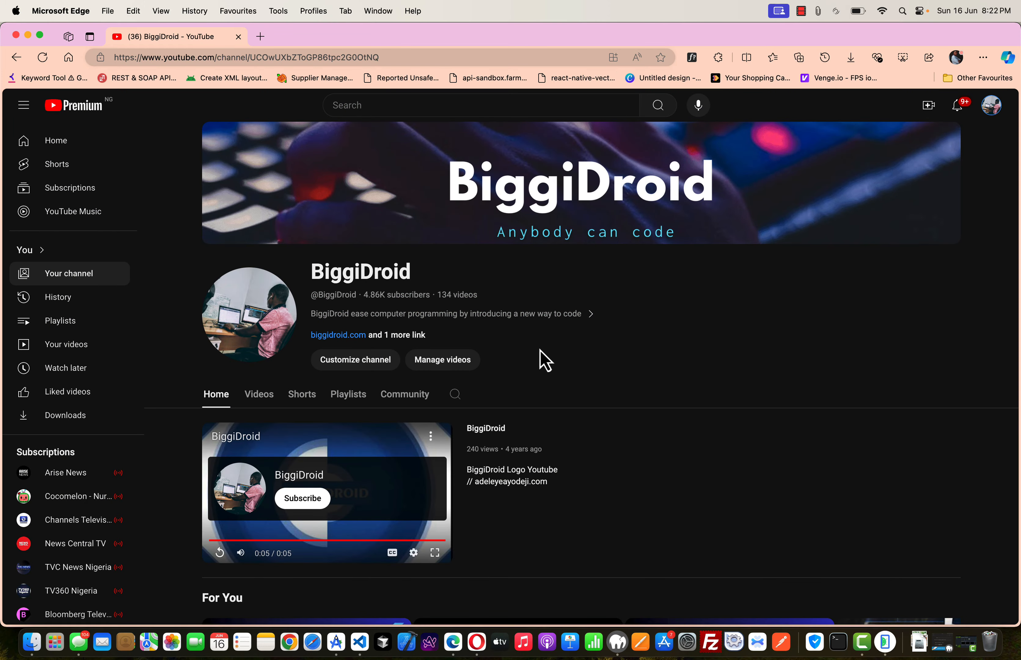
mouse_move(543, 341)
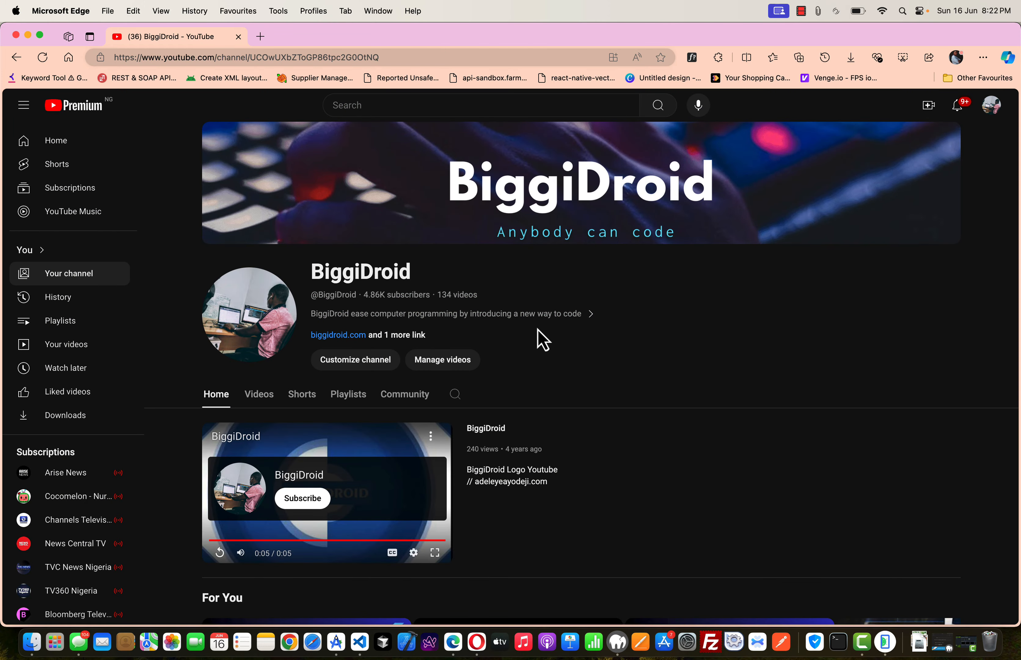